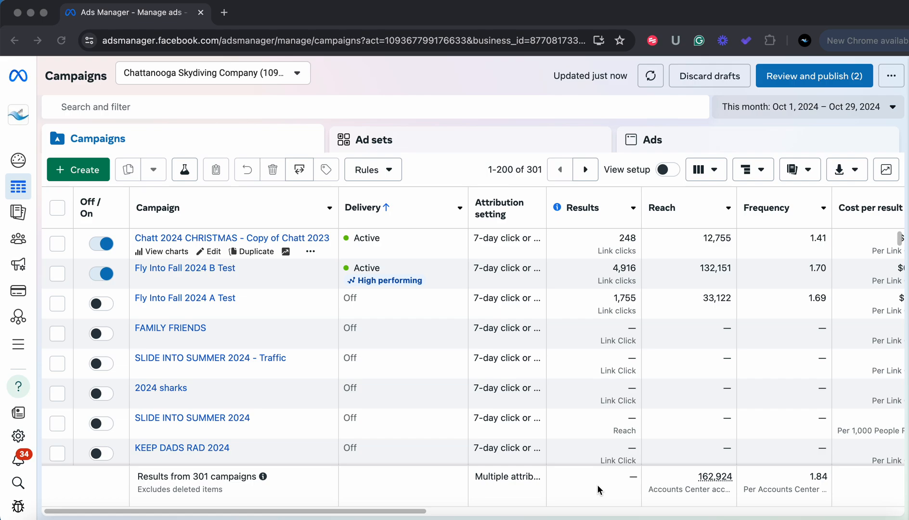
pyautogui.moveTo(270, 296)
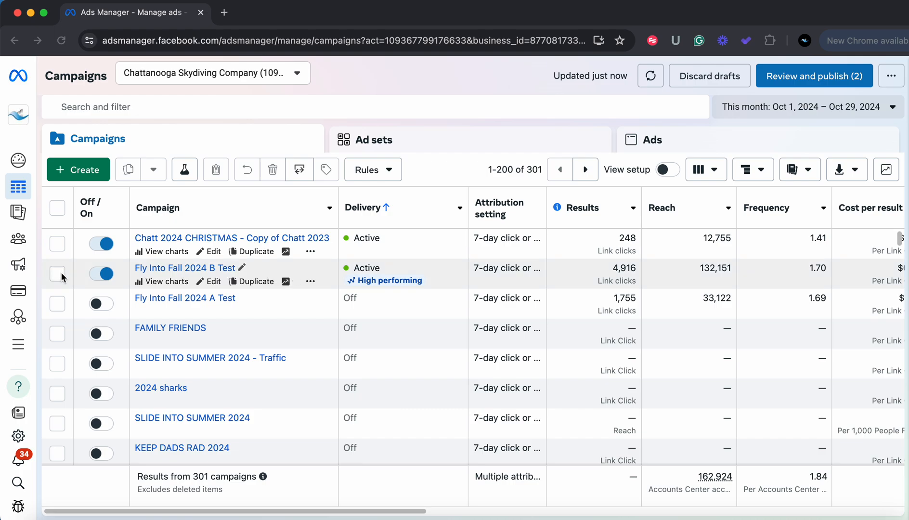
pyautogui.moveTo(116, 298)
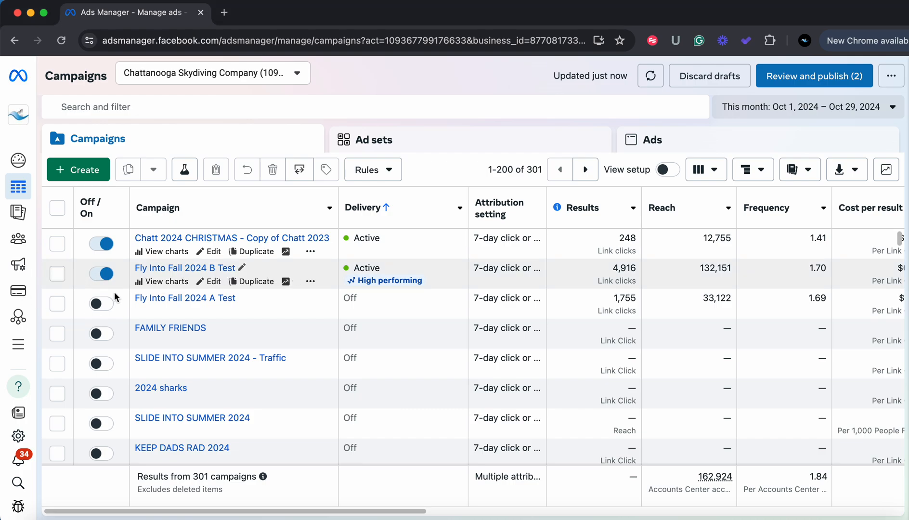
# Select the Fly Into Fall 2024 B Test campaign and open its ad in the editor
pyautogui.click(57, 274)
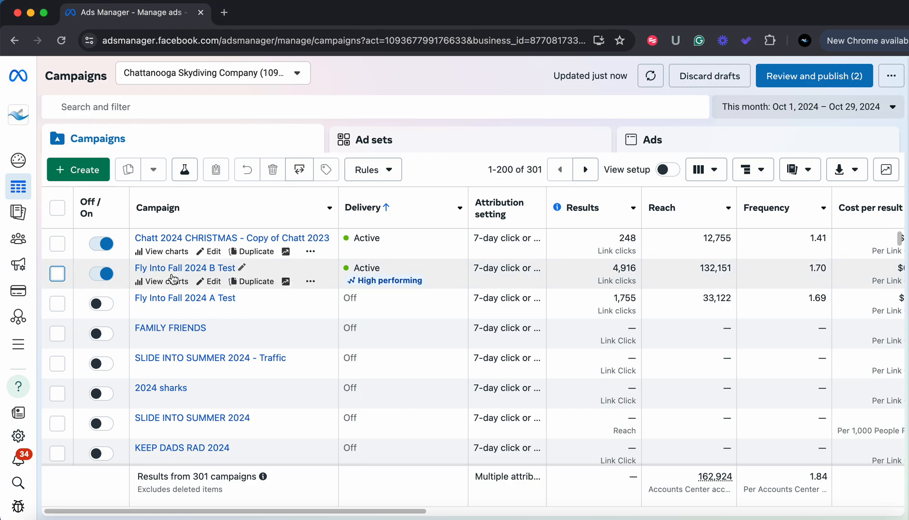
pyautogui.click(57, 273)
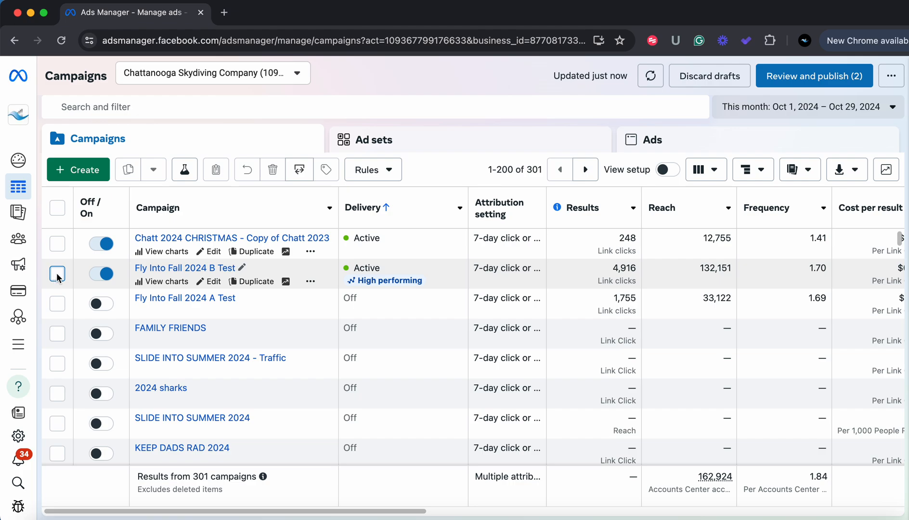
pyautogui.click(57, 274)
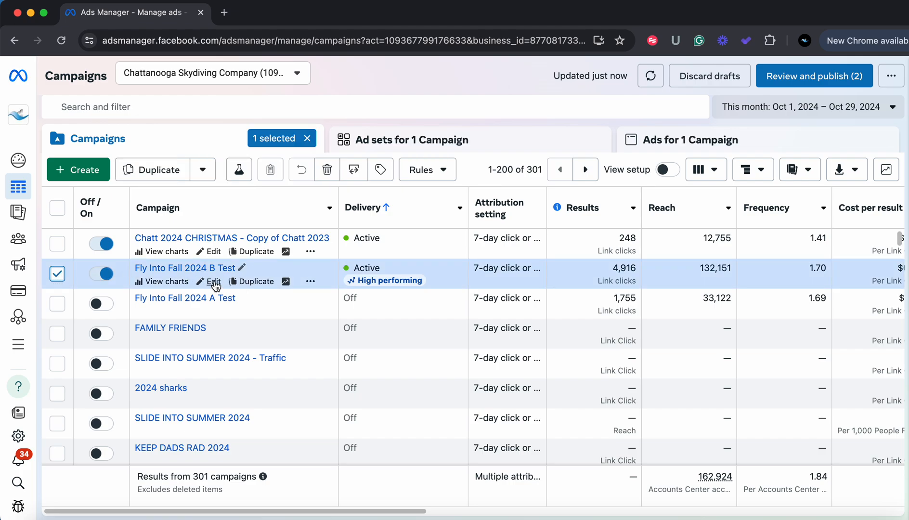
pyautogui.click(214, 282)
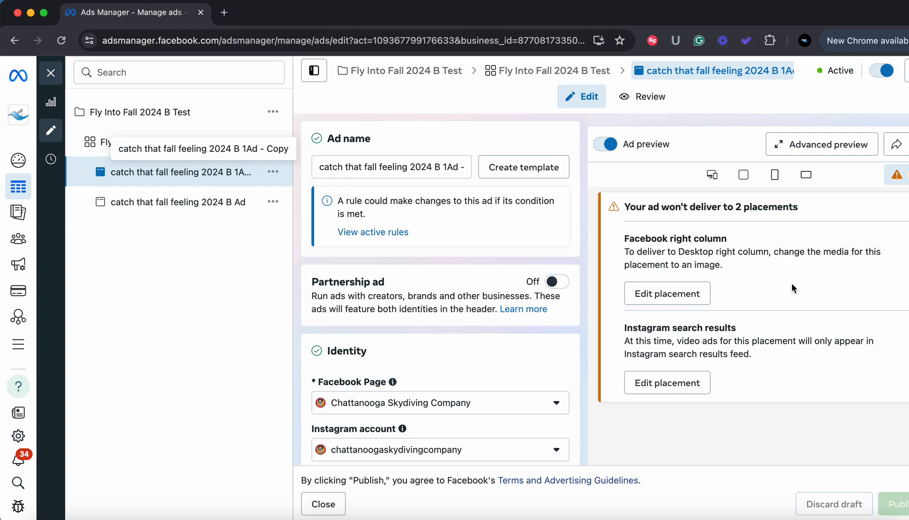
pyautogui.scroll(-3)
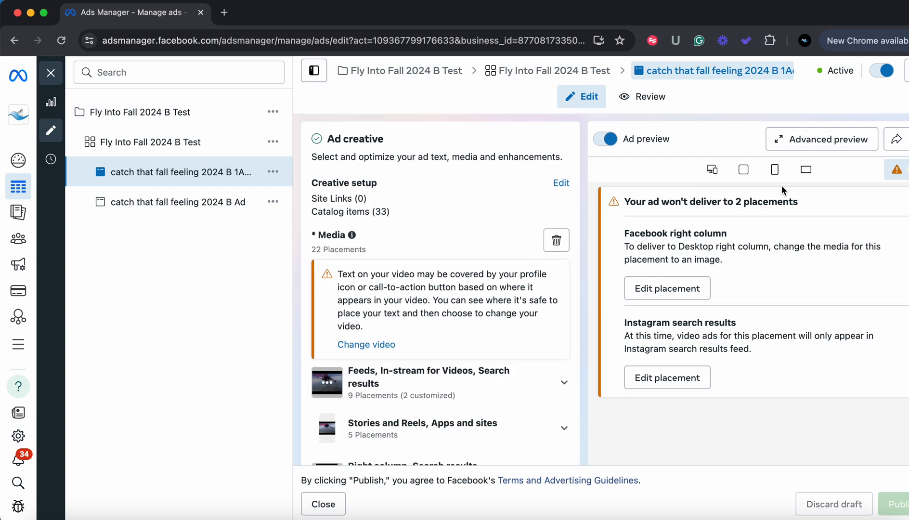
pyautogui.moveTo(898, 170)
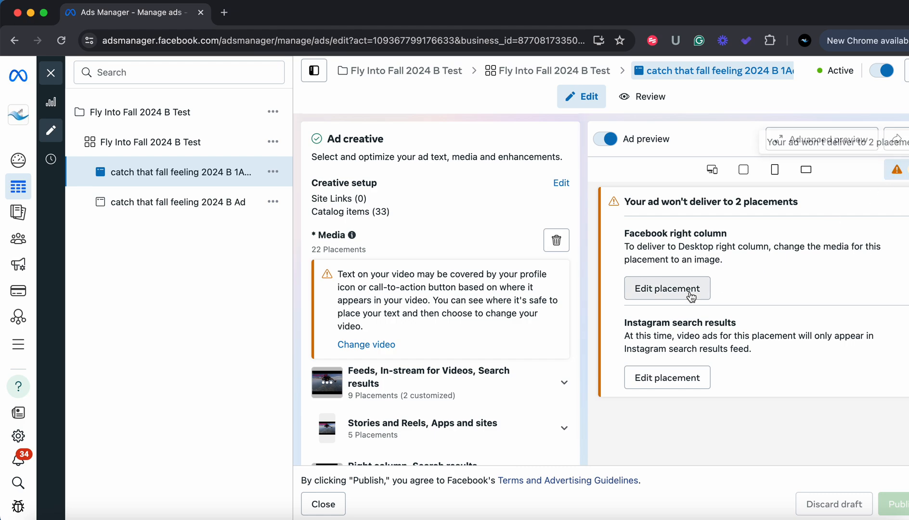
# Open the Facebook right column placement editor and show the image crop options
pyautogui.click(667, 288)
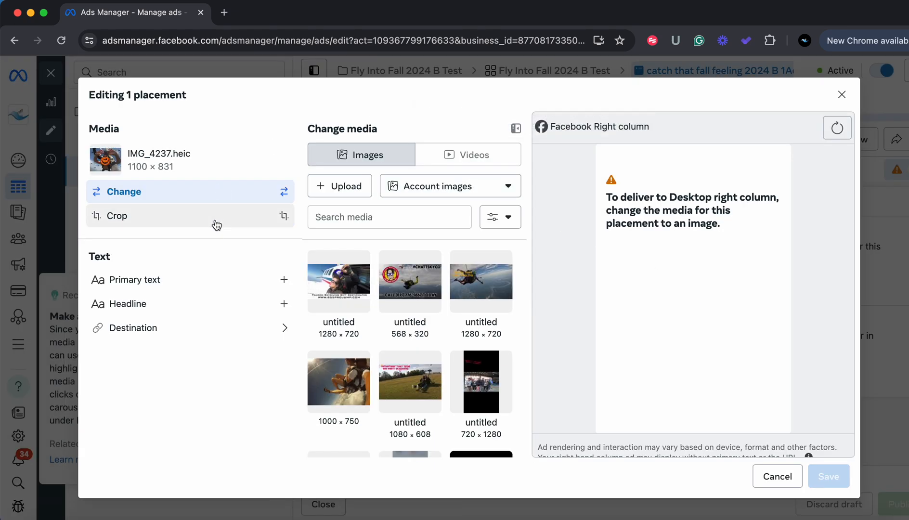
pyautogui.click(117, 216)
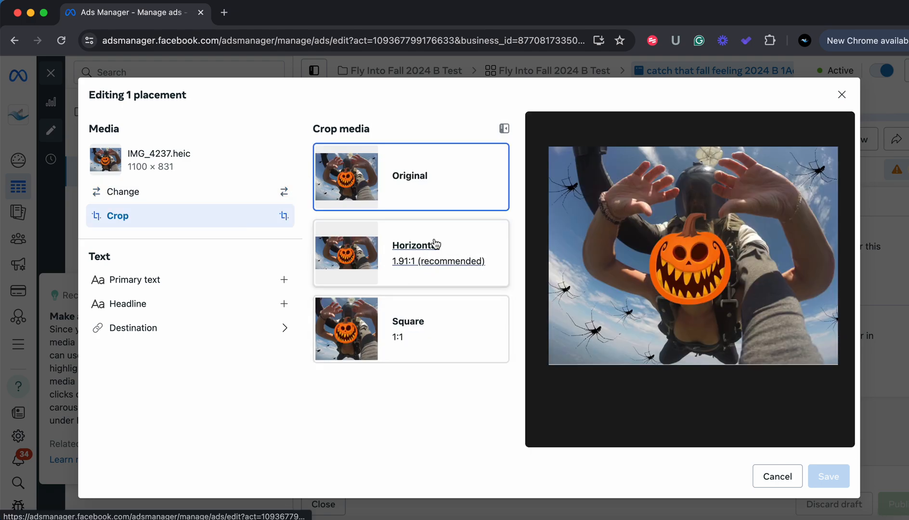
pyautogui.moveTo(447, 241)
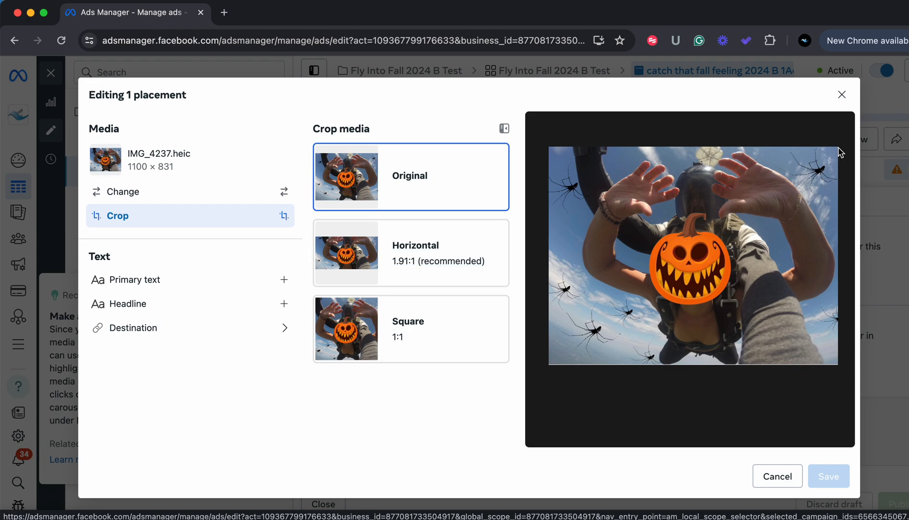
# Cancel the Editing 1 placement dialog and review the two placement warnings
pyautogui.click(841, 94)
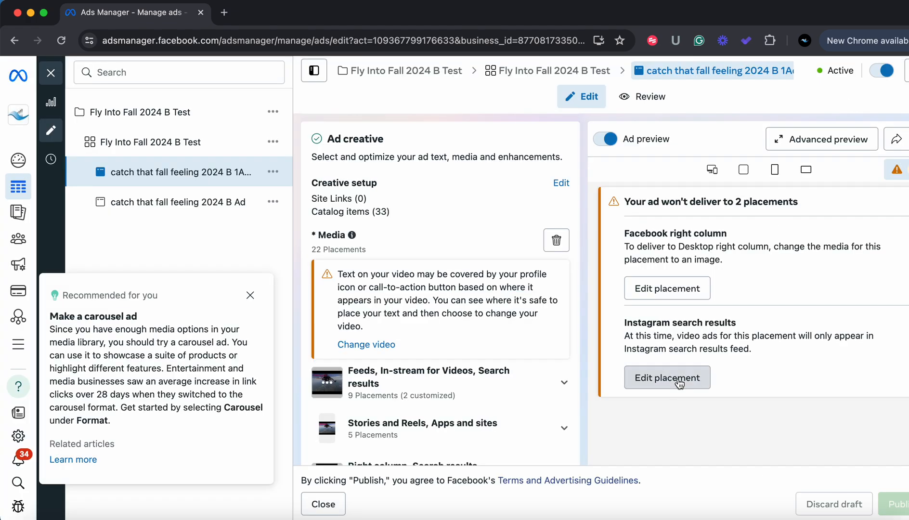
pyautogui.click(667, 378)
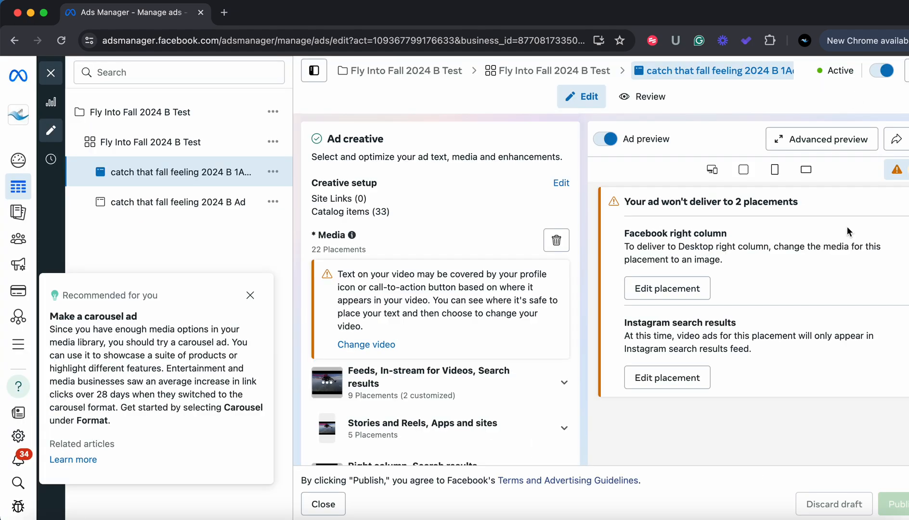
pyautogui.moveTo(892, 500)
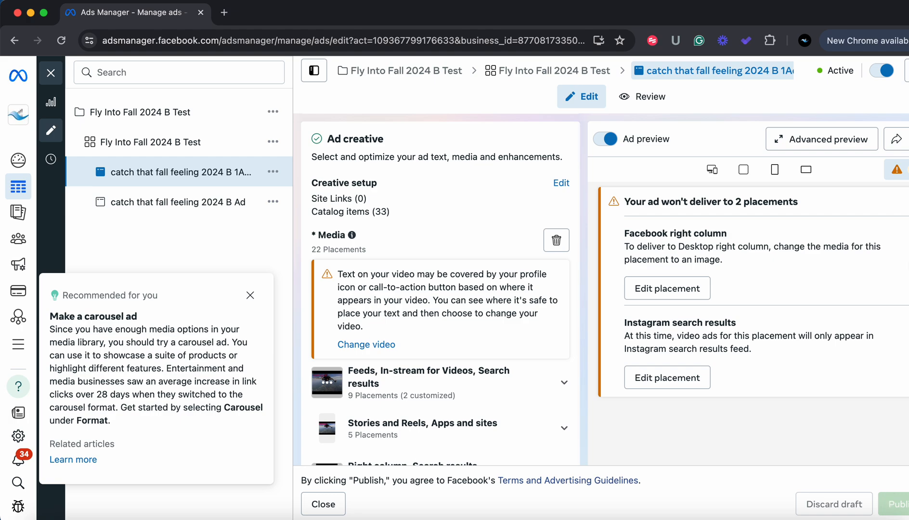
pyautogui.moveTo(756, 219)
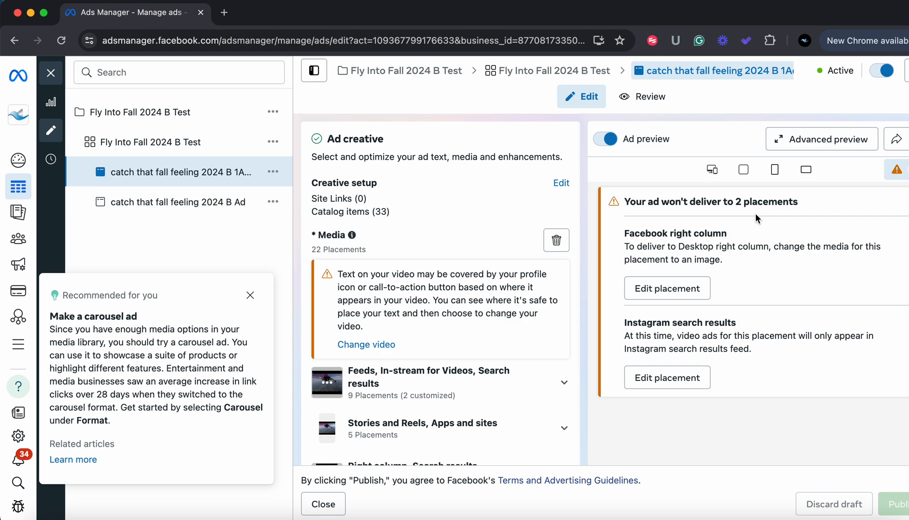